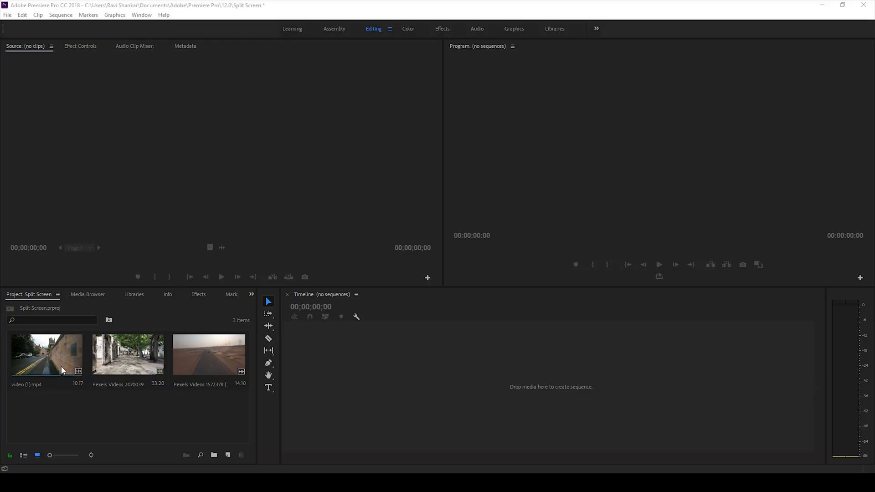
# - Preview video (1).mp4, stack the clips on V1–V3 and trim them to its ten-second length
pyautogui.doubleClick(47, 353)
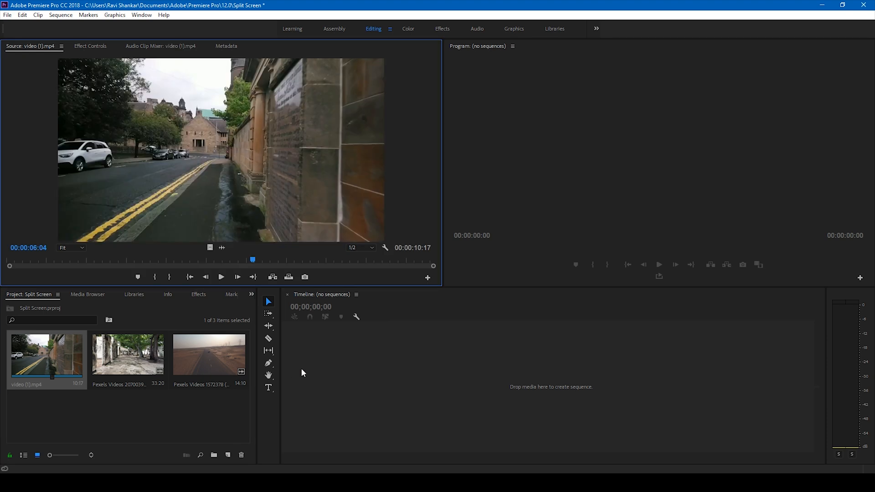
pyautogui.moveTo(42, 363)
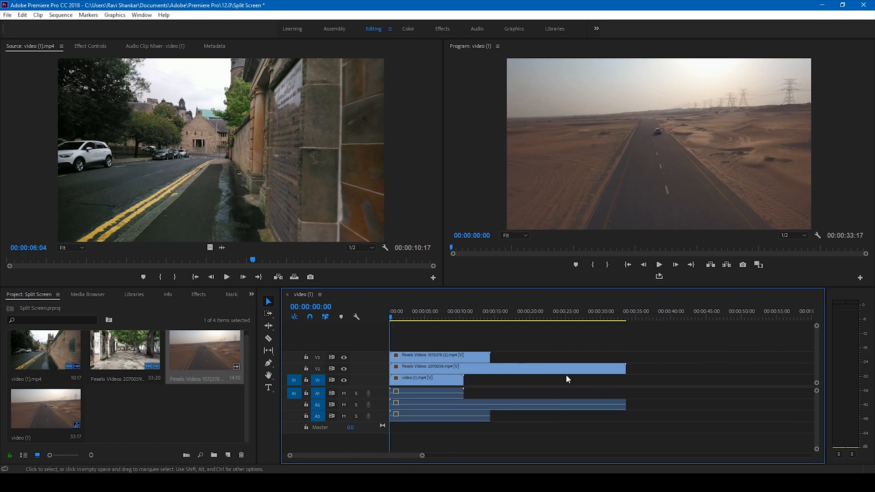
pyautogui.moveTo(624, 365); pyautogui.dragTo(487, 366)
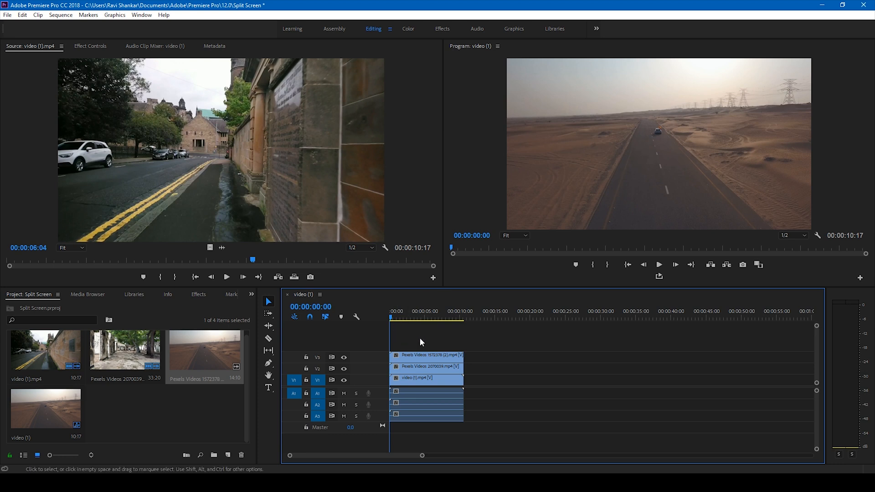
pyautogui.moveTo(812, 174)
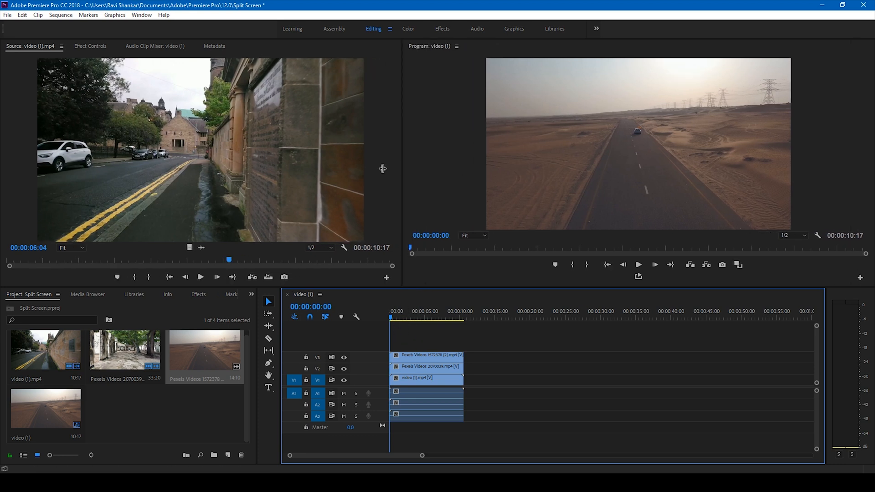
# - Search Effects for 'linear' and apply Linear Wipe to the V3 desert and V2 alley clips
pyautogui.click(198, 294)
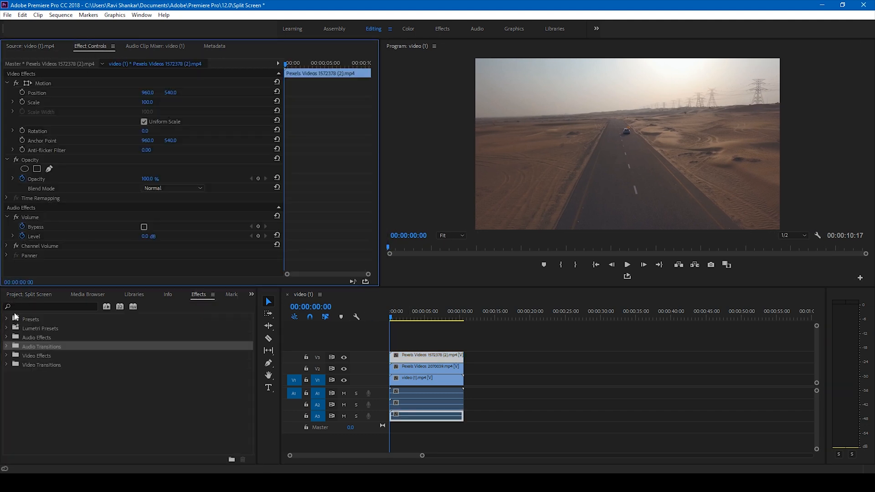
pyautogui.write('li')
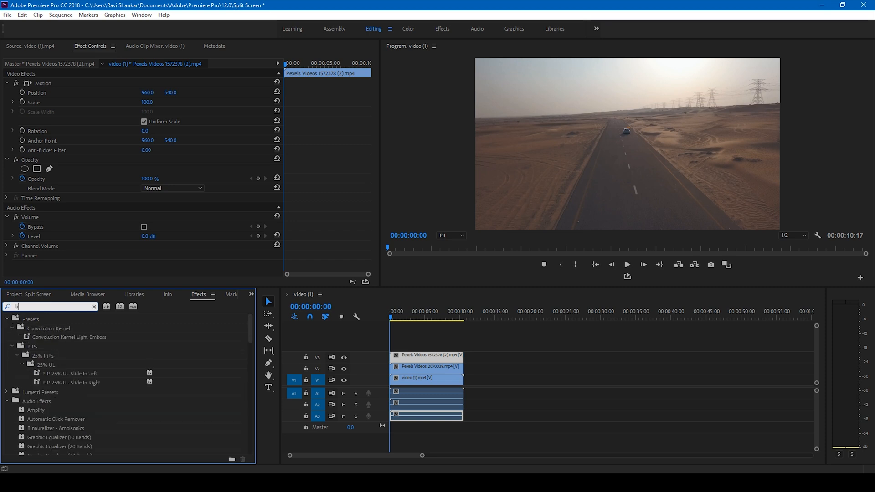
pyautogui.write('linear')
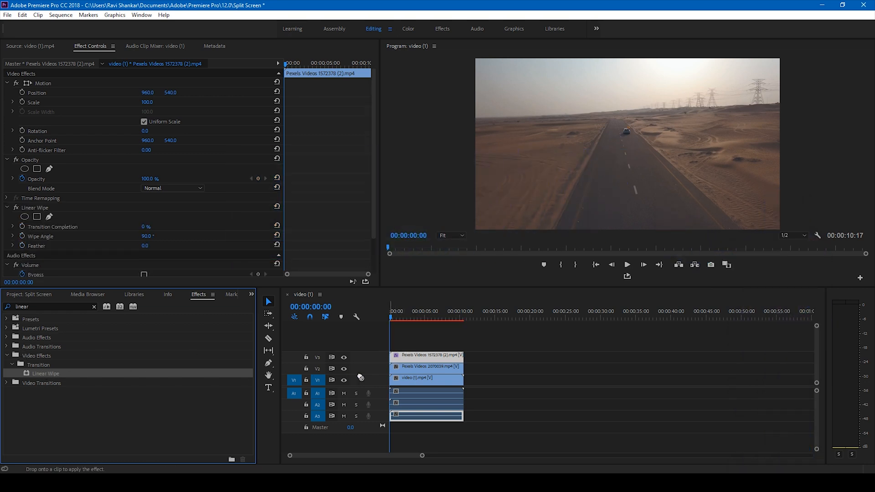
pyautogui.click(427, 366)
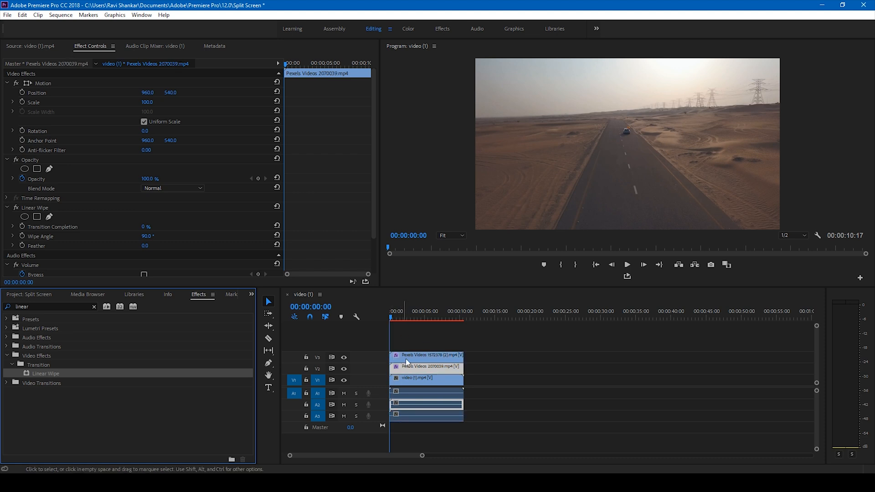
pyautogui.click(427, 355)
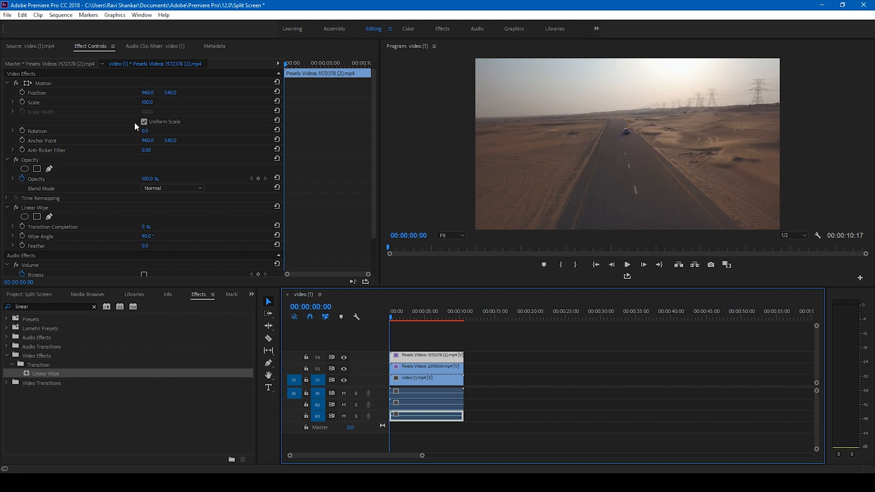
# - Scale the desert and alley clips to 60 and drag them into the bottom-right and bottom-left corners
pyautogui.doubleClick(147, 102)
pyautogui.write('60')
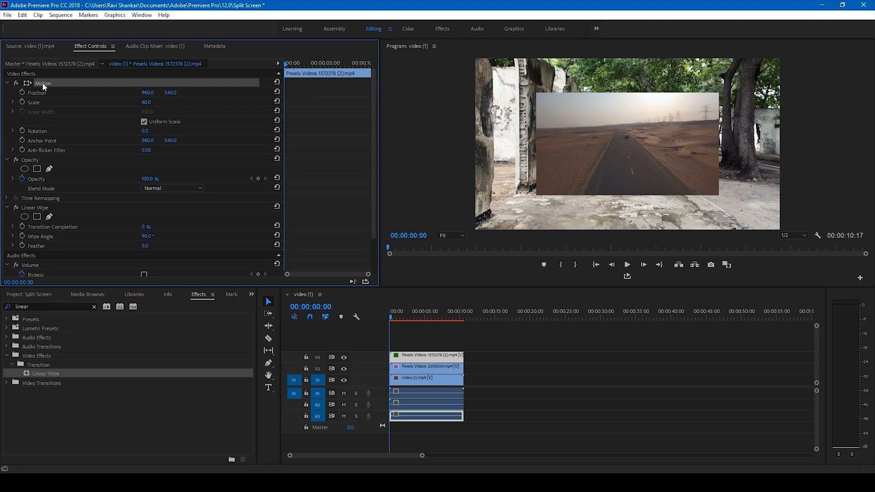
pyautogui.click(43, 83)
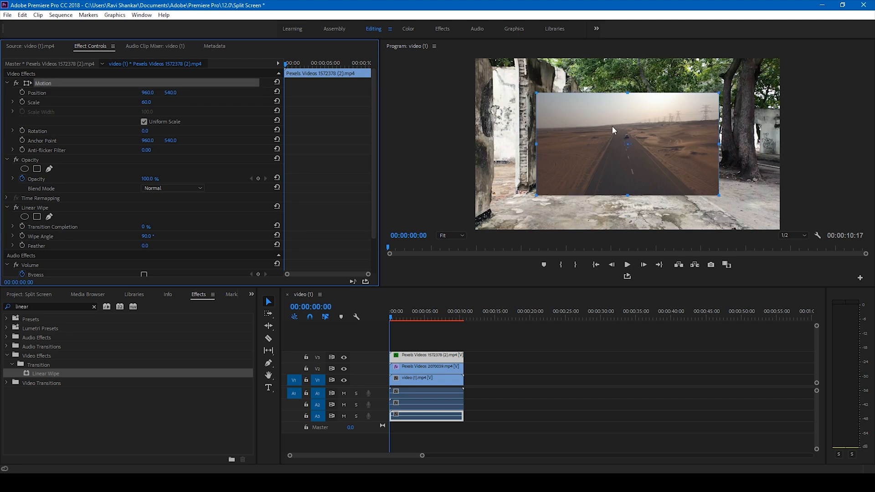
pyautogui.moveTo(612, 130); pyautogui.dragTo(692, 171)
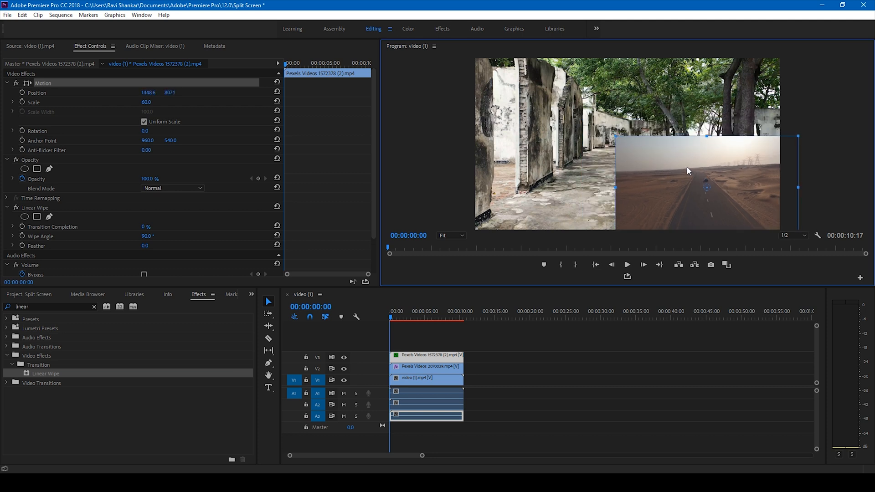
pyautogui.moveTo(687, 171); pyautogui.dragTo(680, 164)
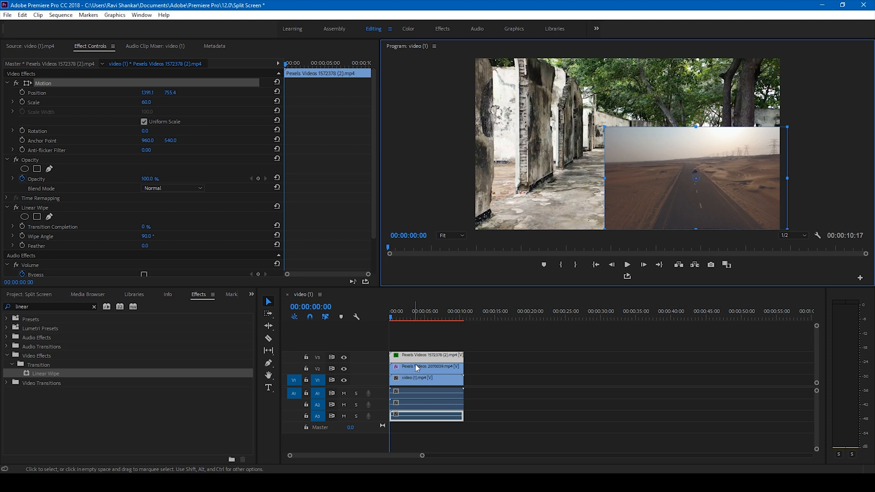
pyautogui.click(427, 366)
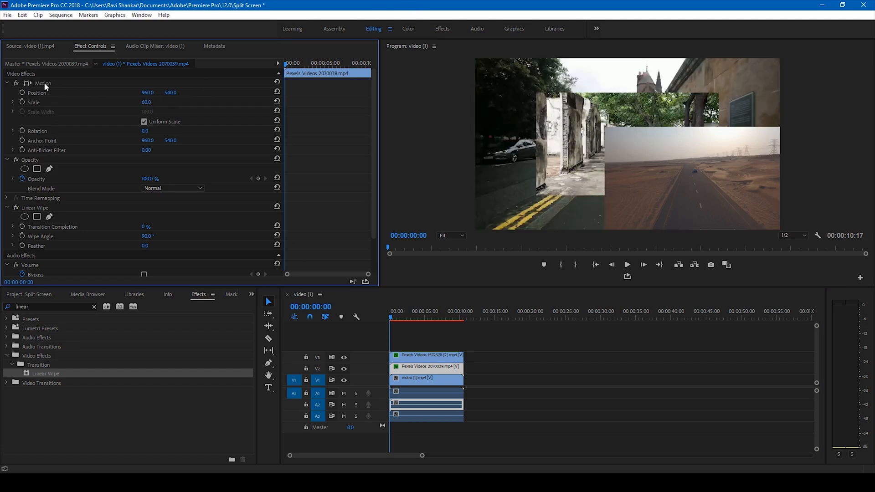
pyautogui.click(43, 82)
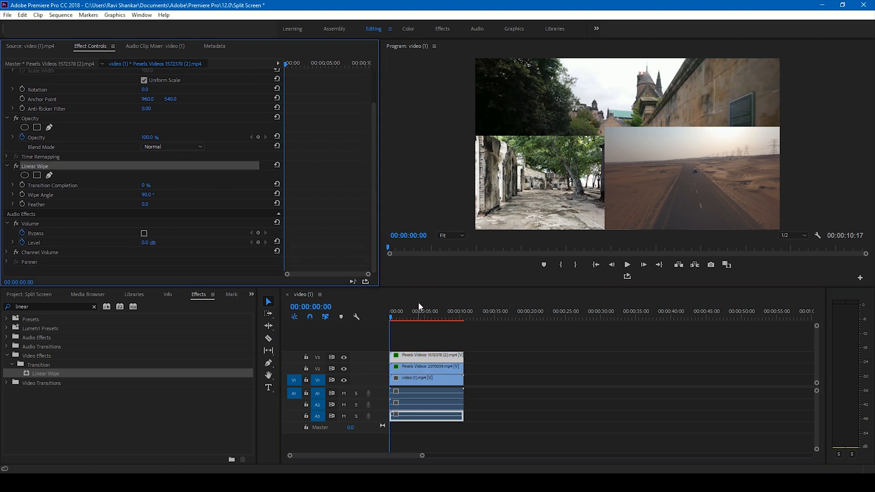
pyautogui.moveTo(443, 169)
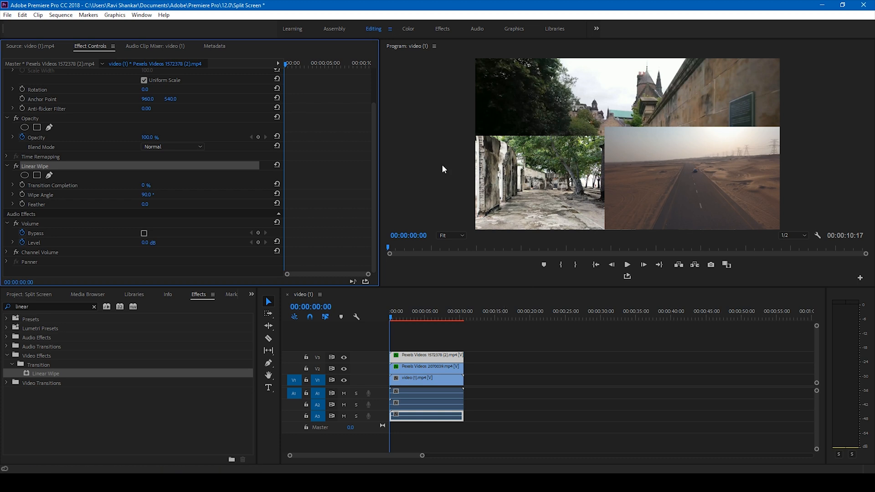
pyautogui.moveTo(144, 194)
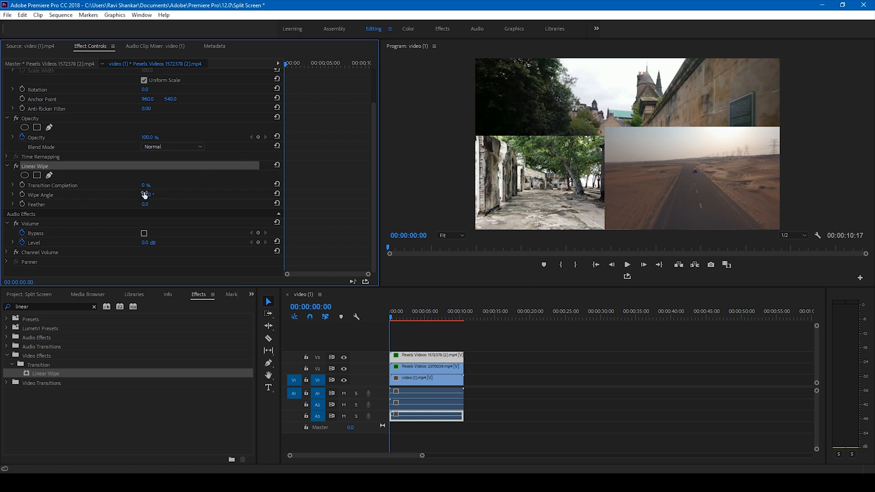
# - Adjust Linear Wipe Wipe Angle and Transition Completion on both upper clips for diagonal cuts
pyautogui.doubleClick(147, 195)
pyautogui.write('150')
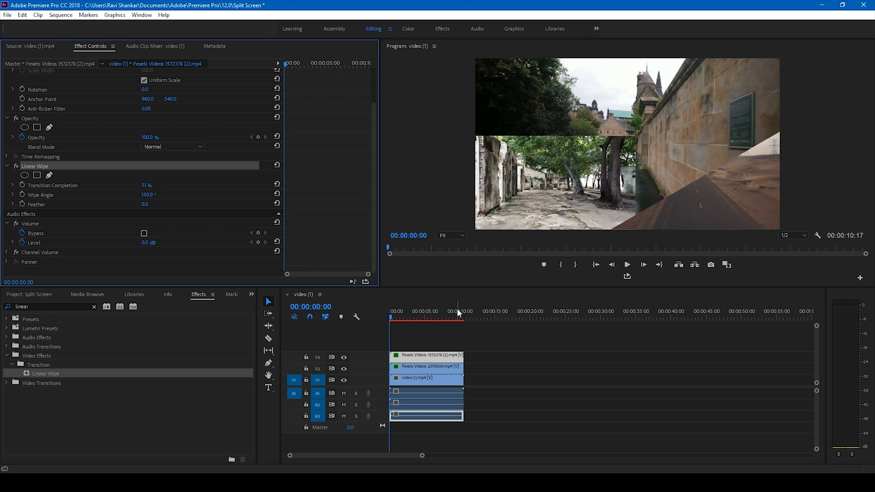
pyautogui.moveTo(769, 134)
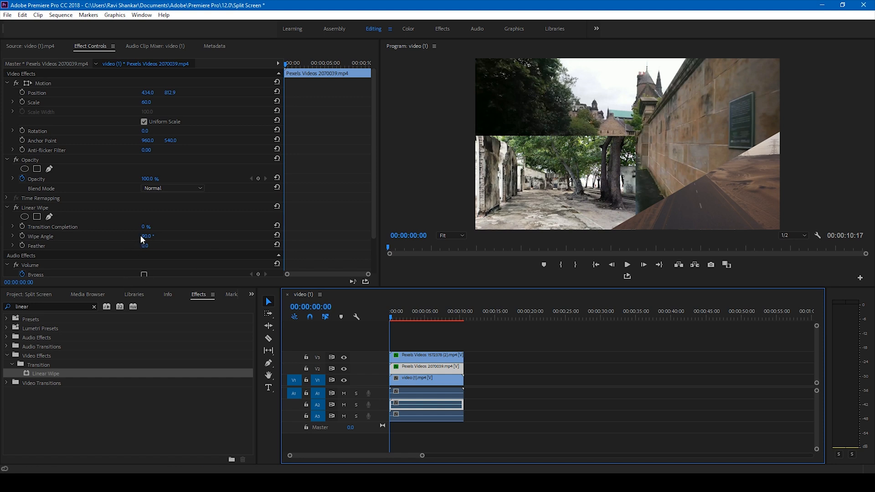
pyautogui.moveTo(147, 236); pyautogui.dragTo(156, 236)
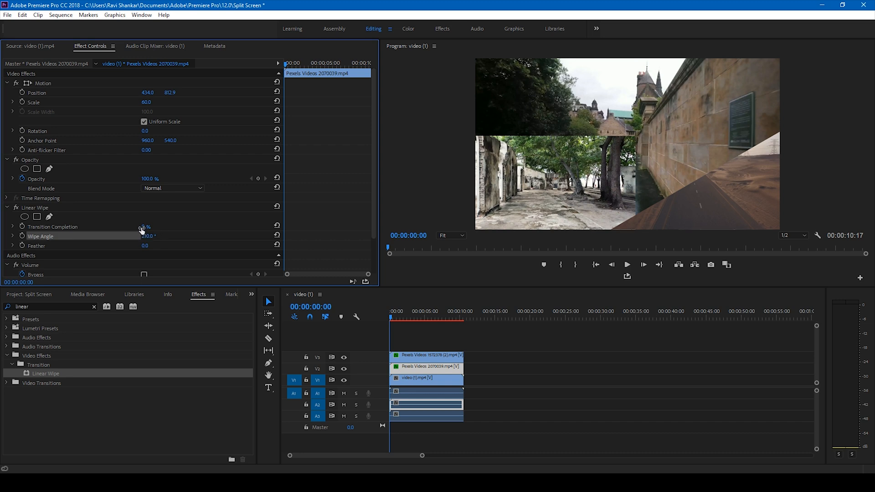
pyautogui.moveTo(140, 226); pyautogui.dragTo(146, 226)
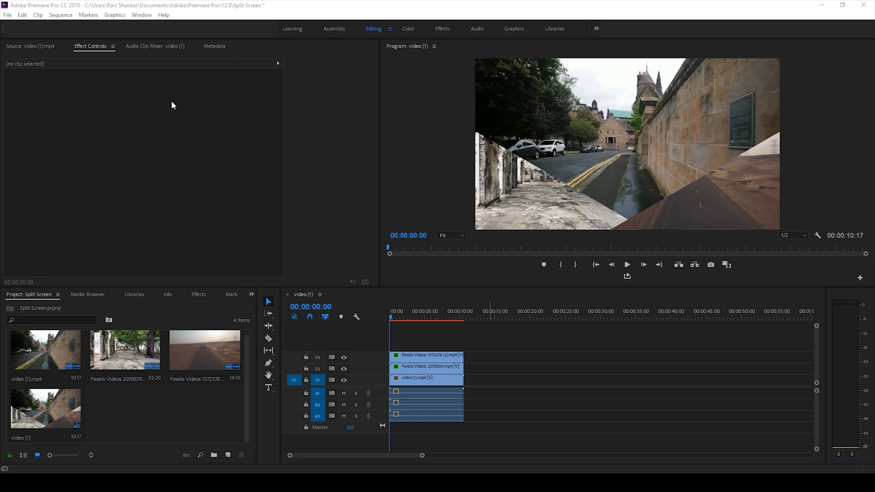
# - Create a new legacy title from the File menu, keeping the name Title 03
pyautogui.click(7, 14)
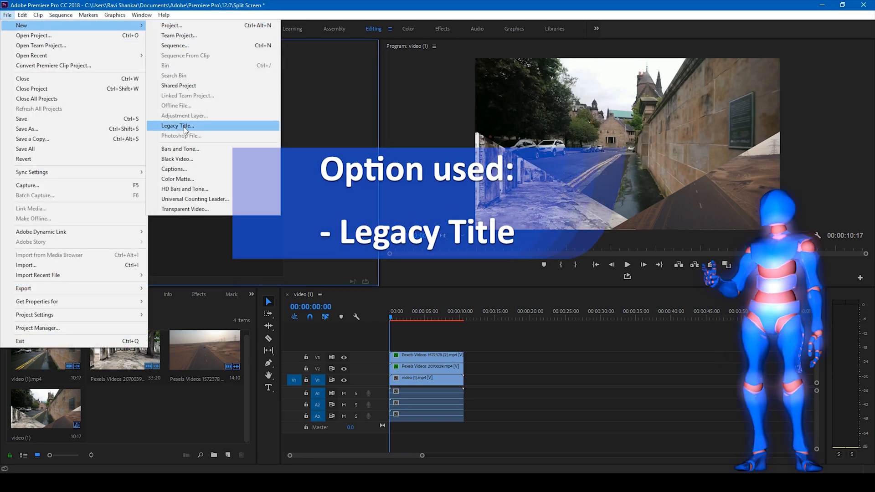
pyautogui.click(176, 126)
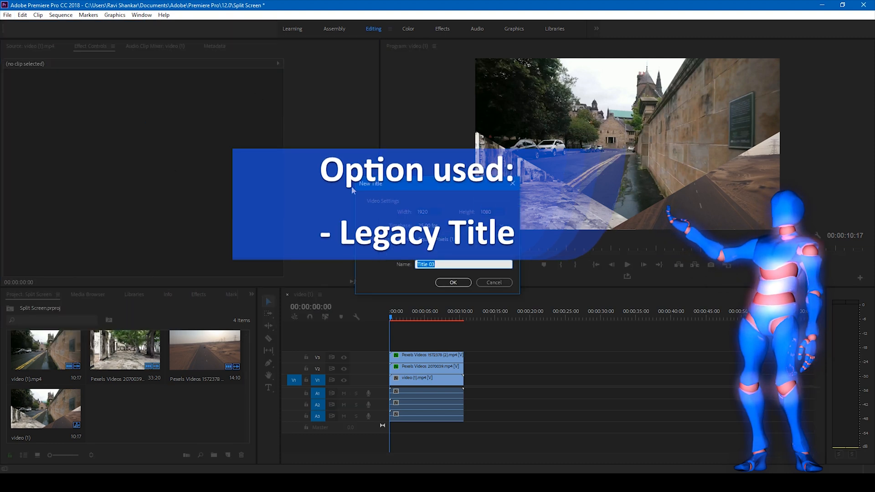
pyautogui.click(452, 282)
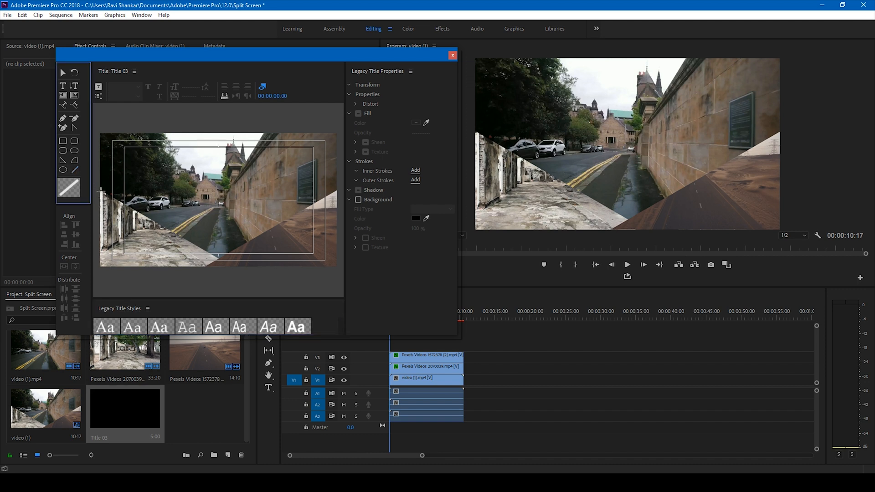
# - Draw a white pen line along the lower-left seam and give it an inner stroke
pyautogui.moveTo(100, 190); pyautogui.dragTo(187, 246)
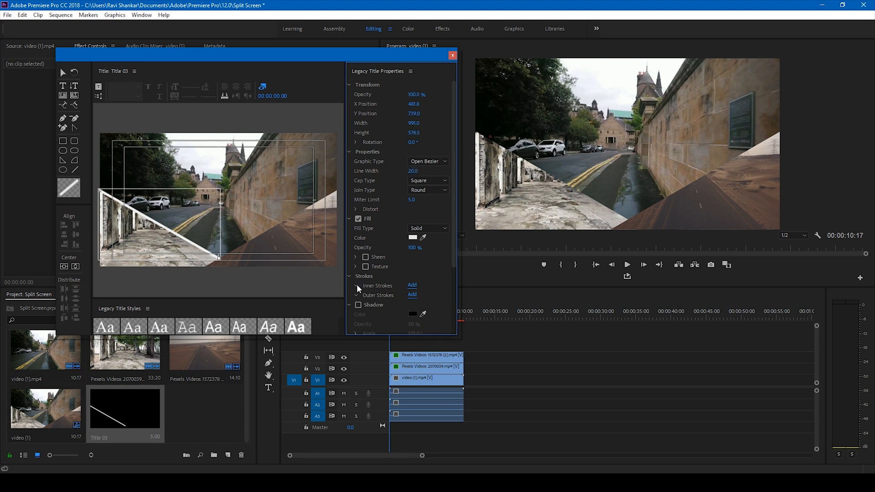
pyautogui.click(412, 285)
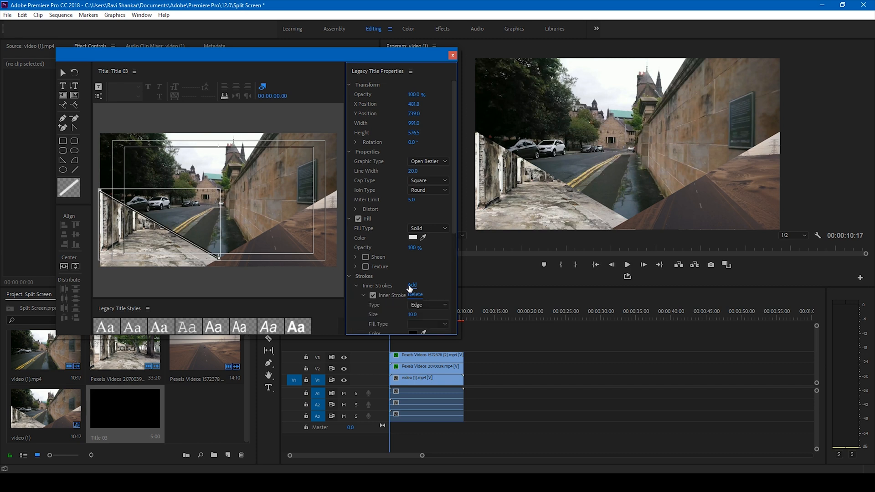
pyautogui.moveTo(423, 302)
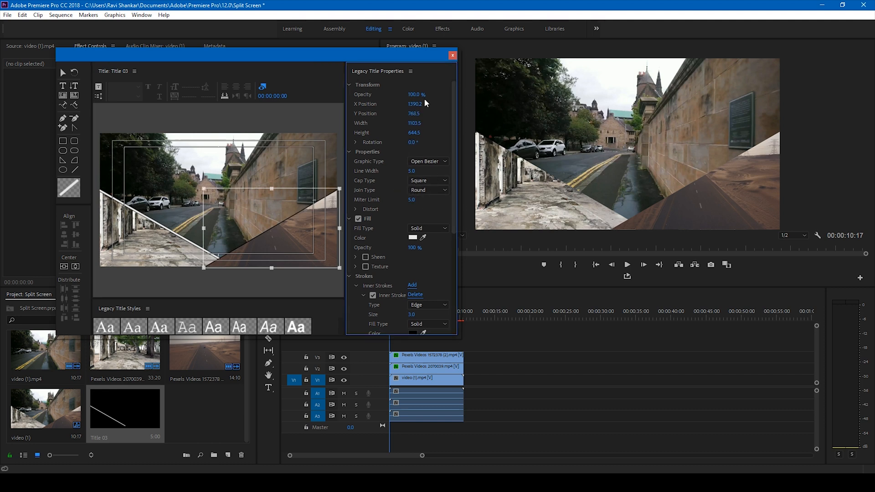
pyautogui.moveTo(354, 159)
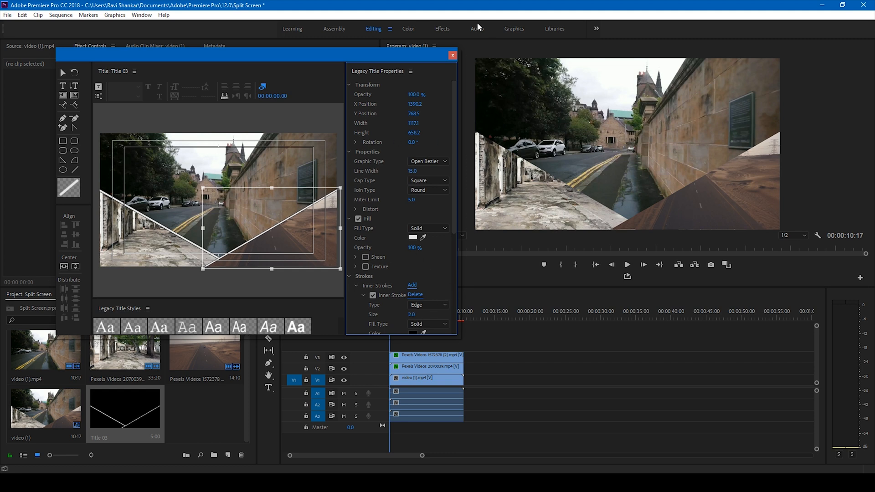
# - Close the Title Designer, place Title 03 on V4, and replay the split-screen composite
pyautogui.click(452, 56)
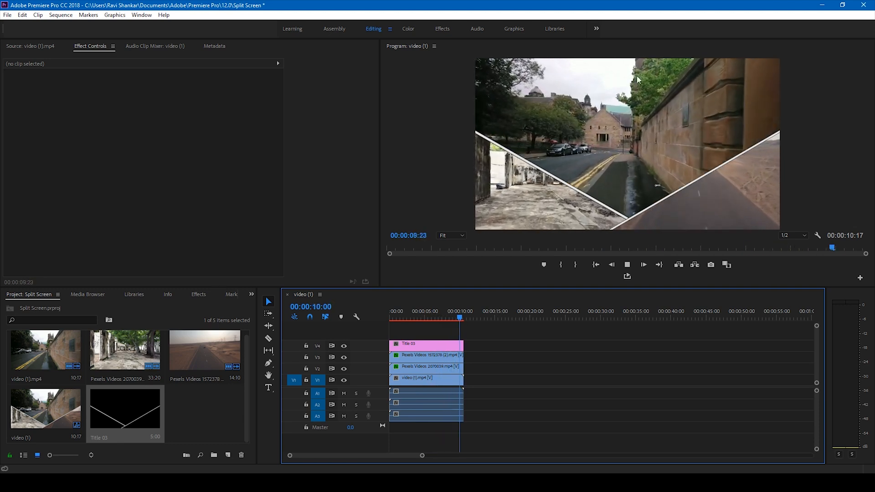
pyautogui.click(391, 318)
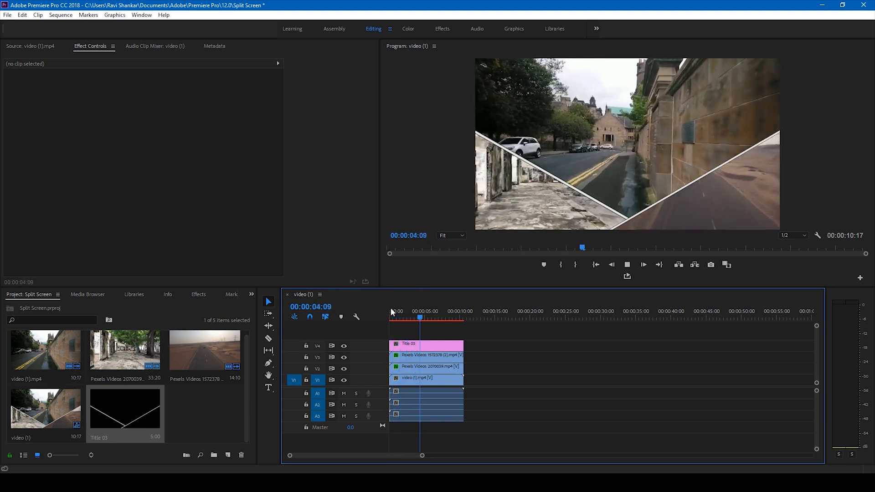
pyautogui.click(434, 317)
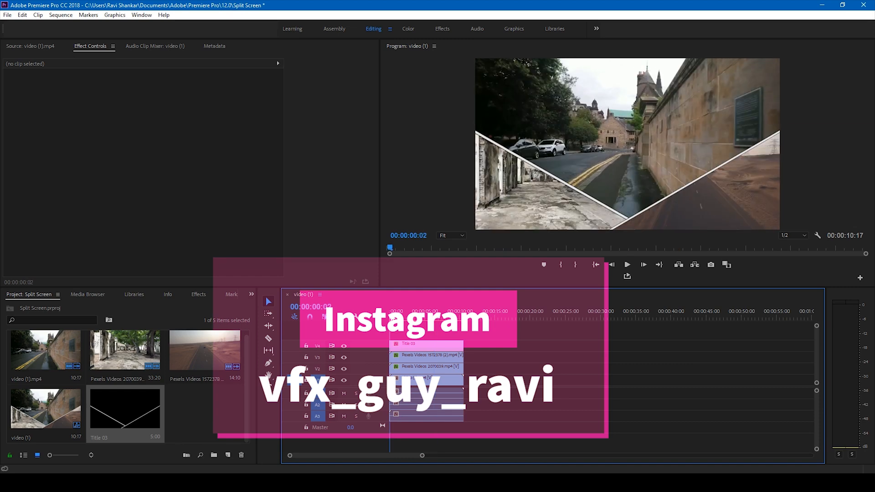
pyautogui.click(626, 264)
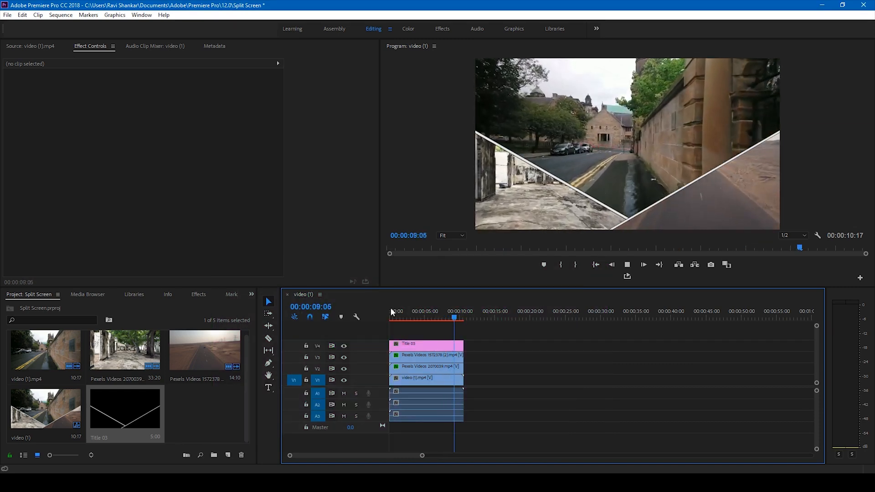
pyautogui.click(643, 264)
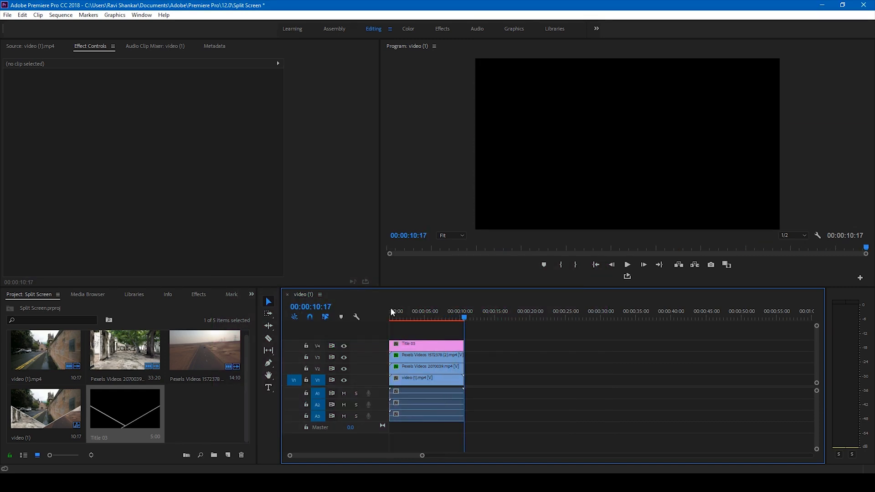
pyautogui.click(626, 265)
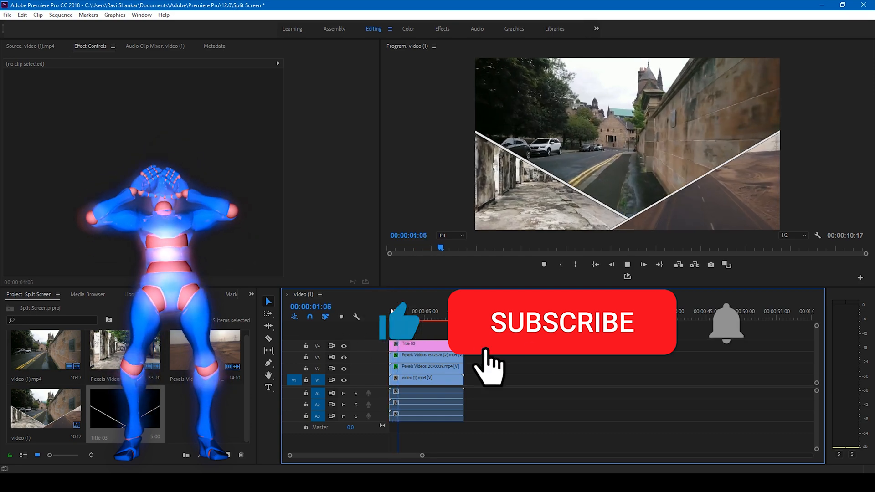